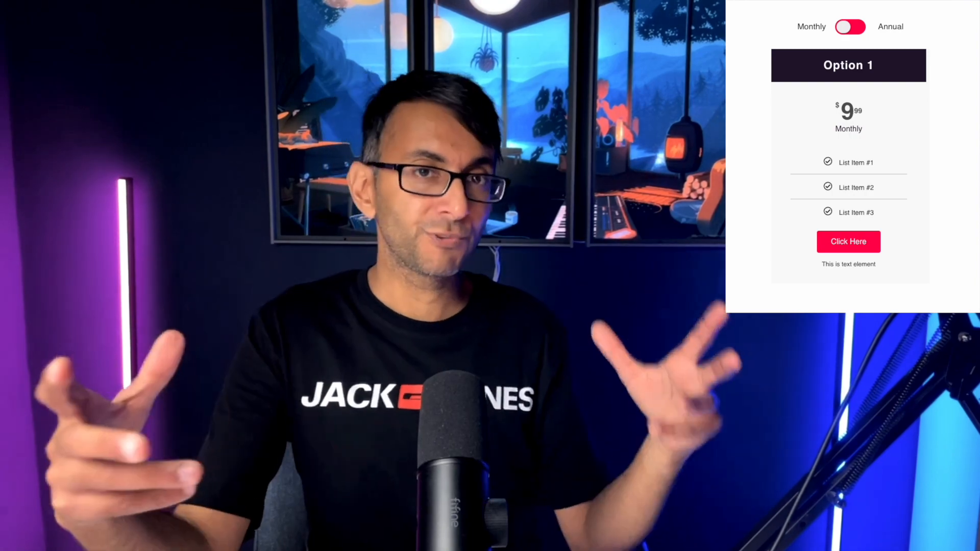
Switch to the browser tab with the element.how content switcher tutorial.
click(848, 26)
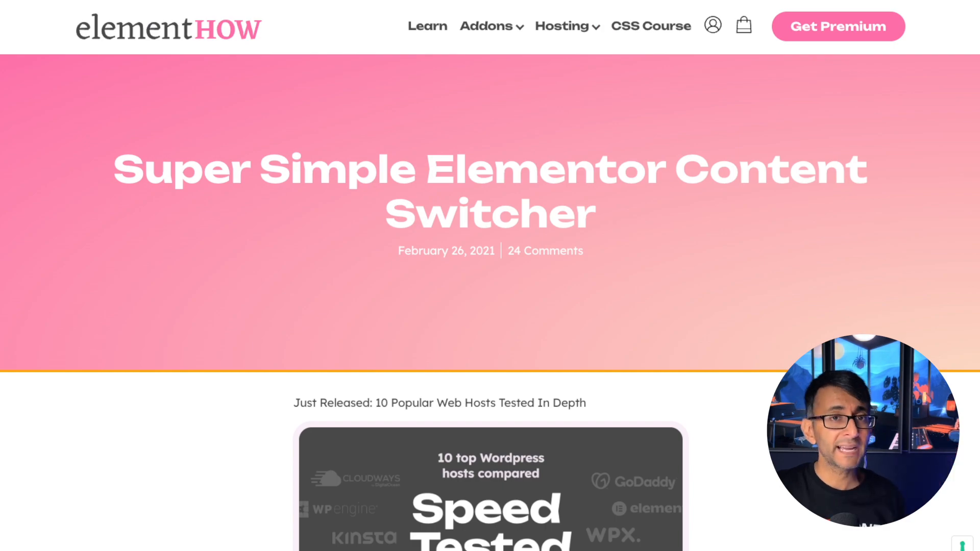
Scroll the article down to the switcher code snippet and the display block/flex note.
scroll(down, 3)
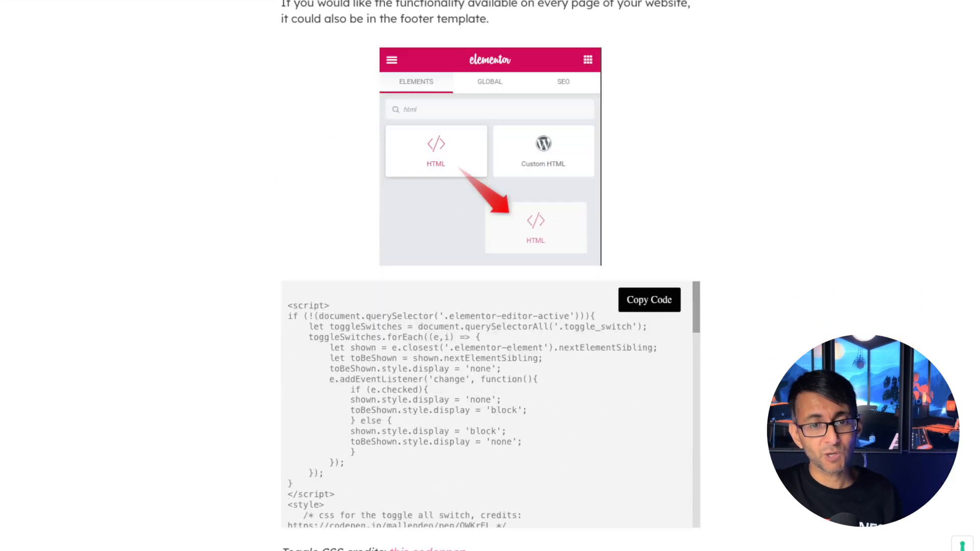
scroll(down, 3)
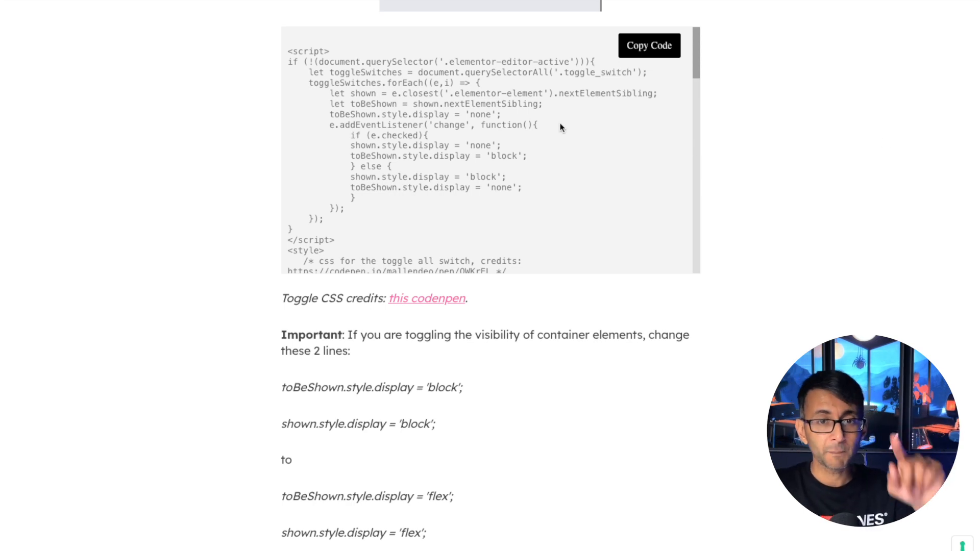
mouse_move(972, 125)
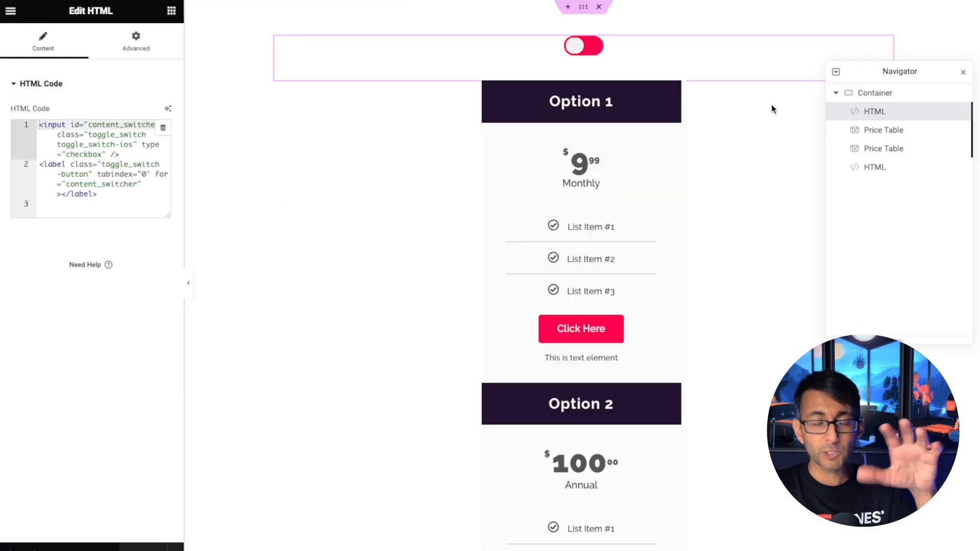
Select the container in the Navigator and open the bottom HTML widget holding the switcher script.
click(875, 92)
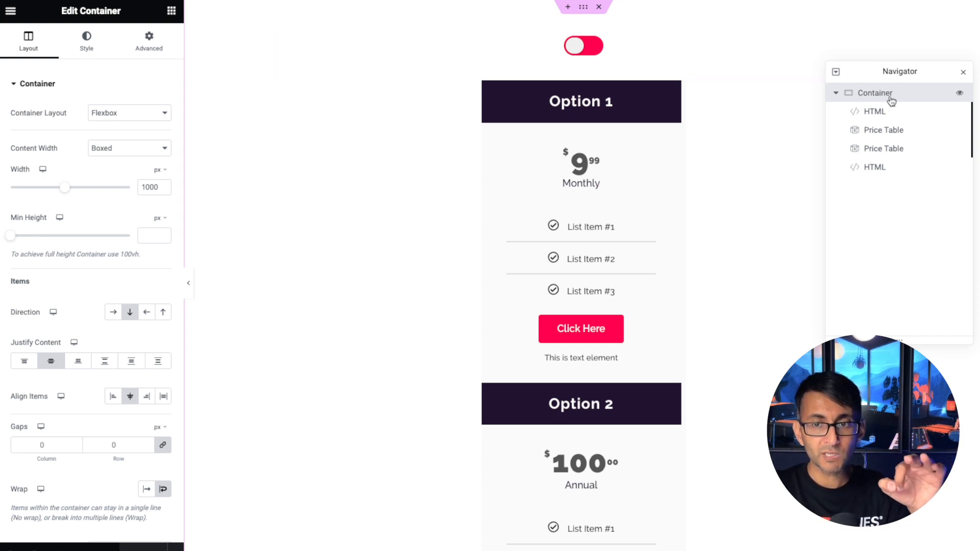
click(874, 111)
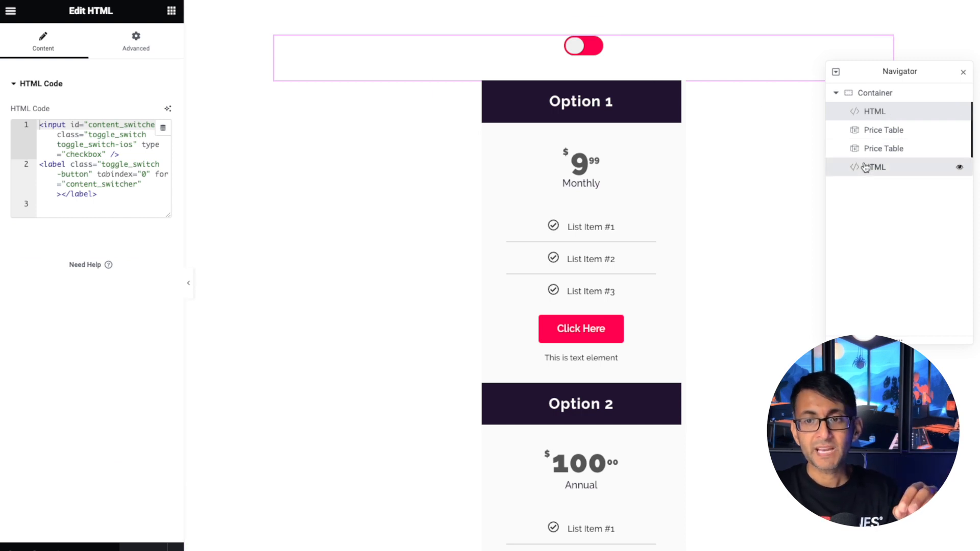
click(875, 166)
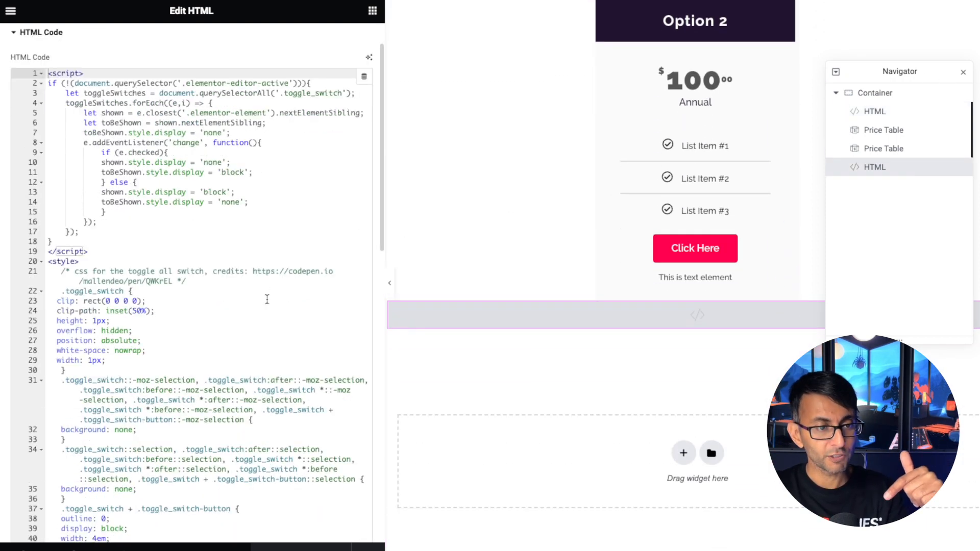
Review the switcher CSS, then select the toggle HTML widget and the Option 1 price table.
scroll(down, 3)
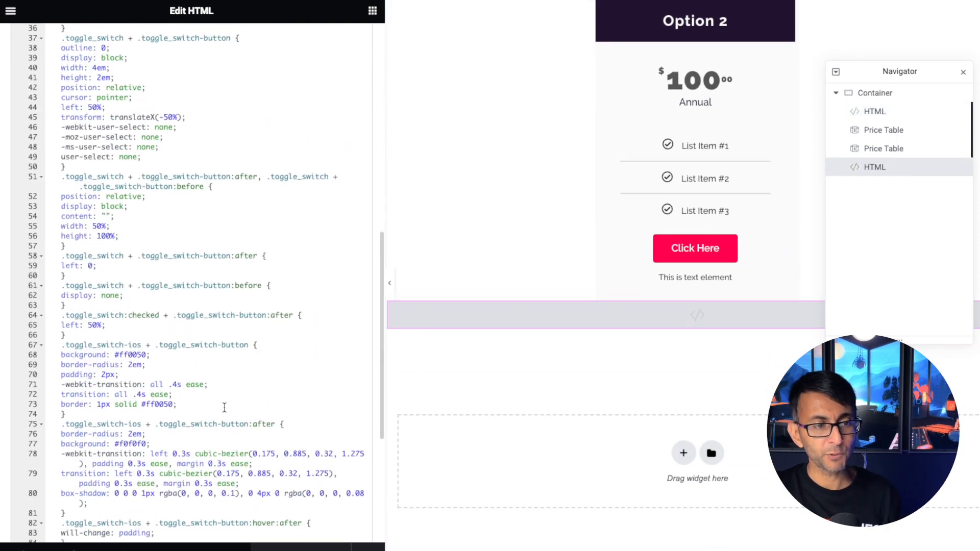
scroll(down, 3)
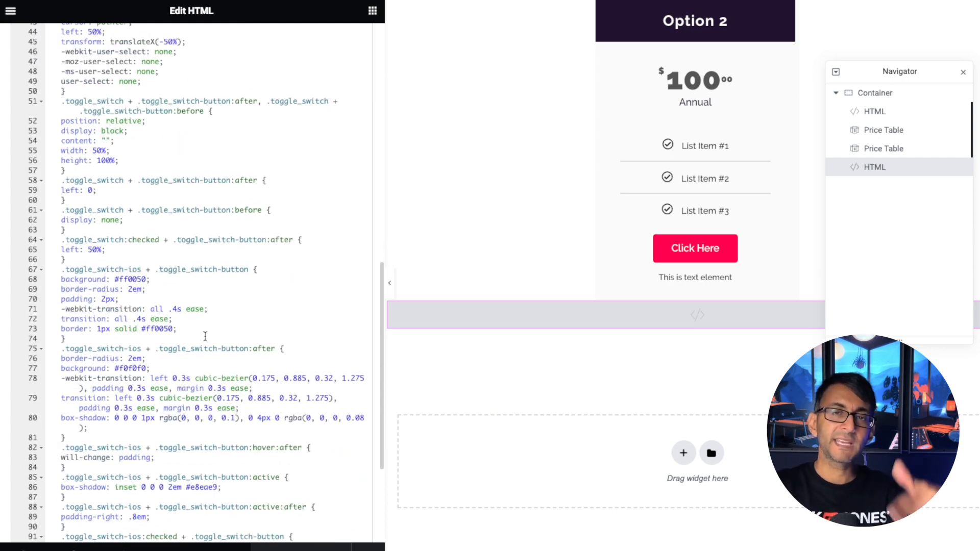
scroll(down, 3)
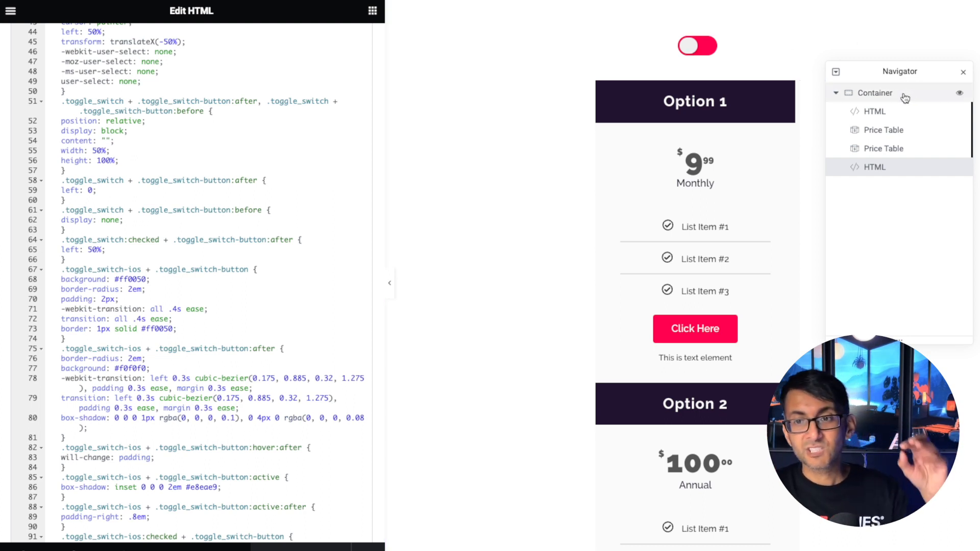
click(874, 112)
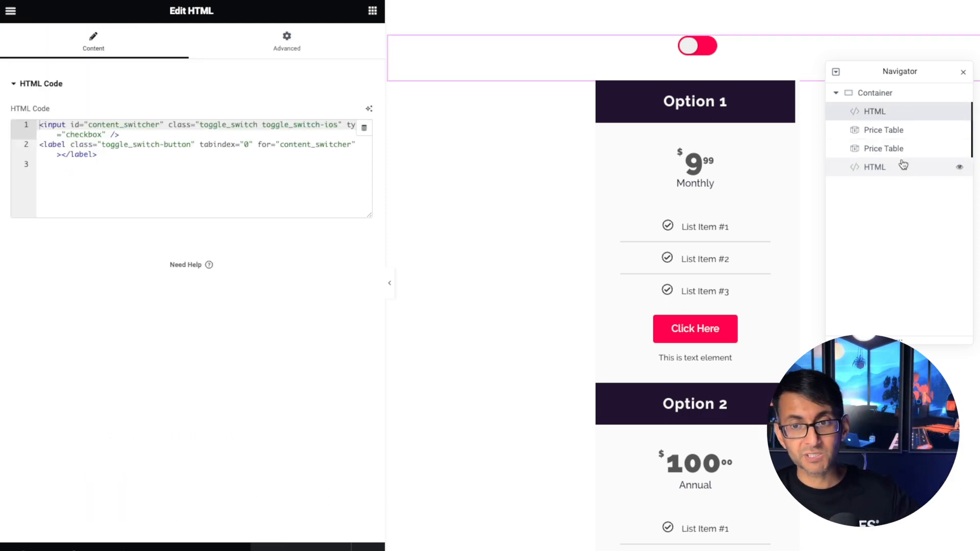
click(883, 130)
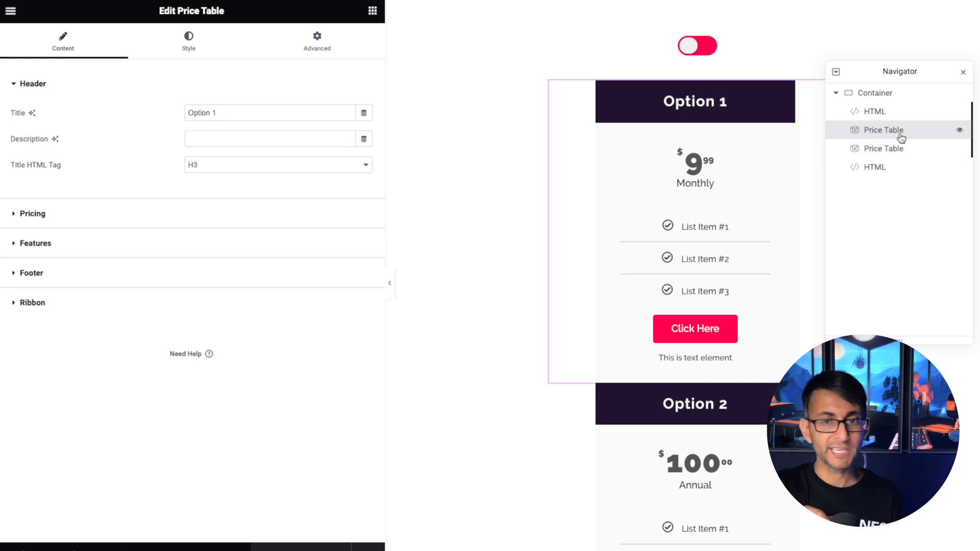
Select the Option 2 annual price table in the Navigator for editing.
click(884, 148)
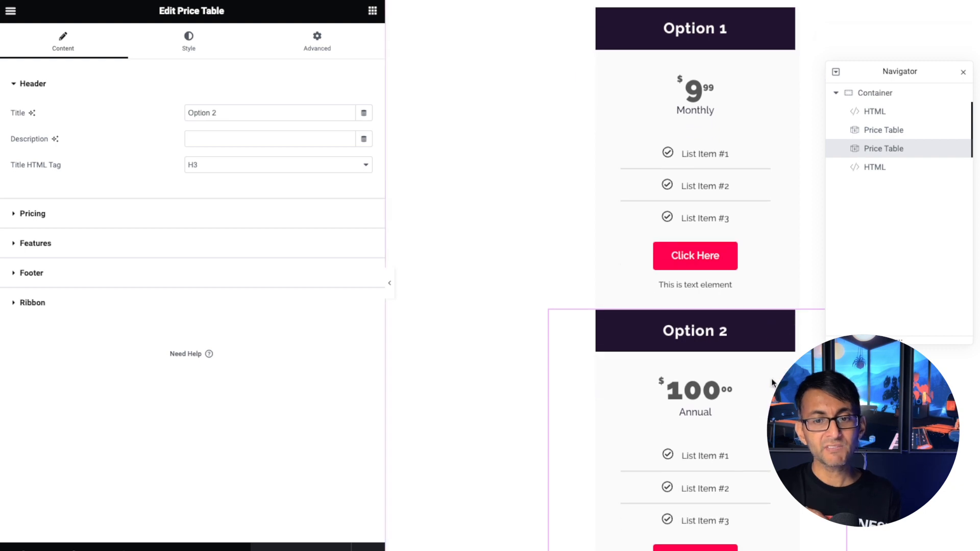
scroll(down, 3)
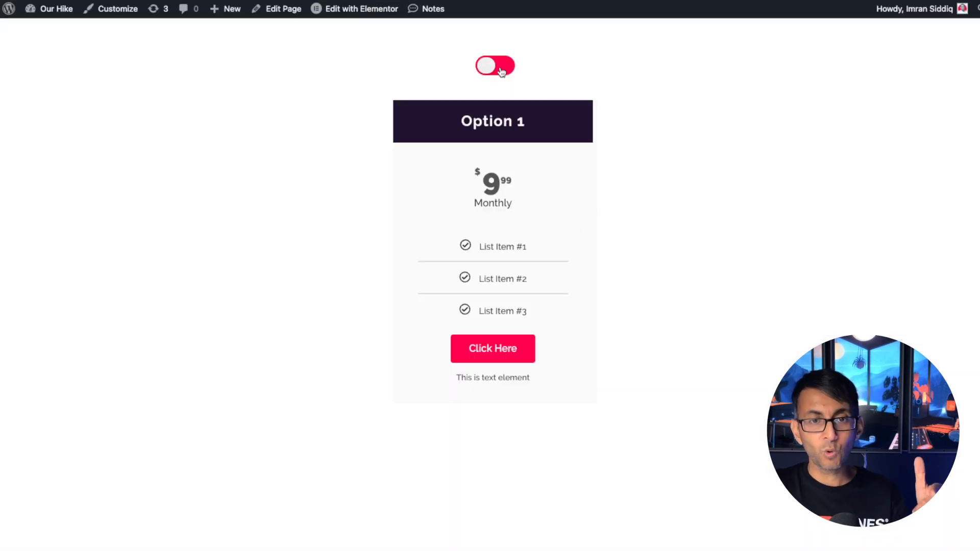
Flip the live page switch to alternate between the monthly Option 1 and annual Option 2 tables.
click(494, 65)
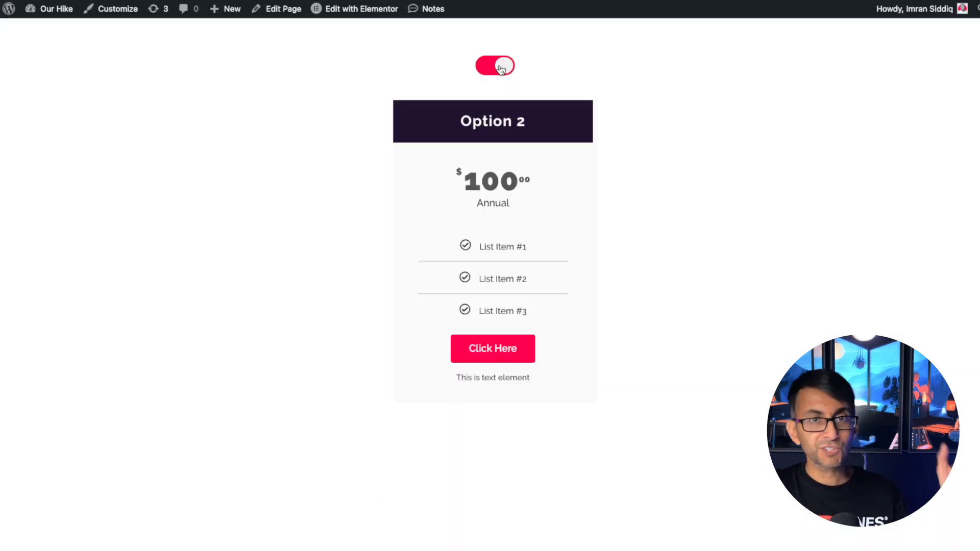
click(494, 66)
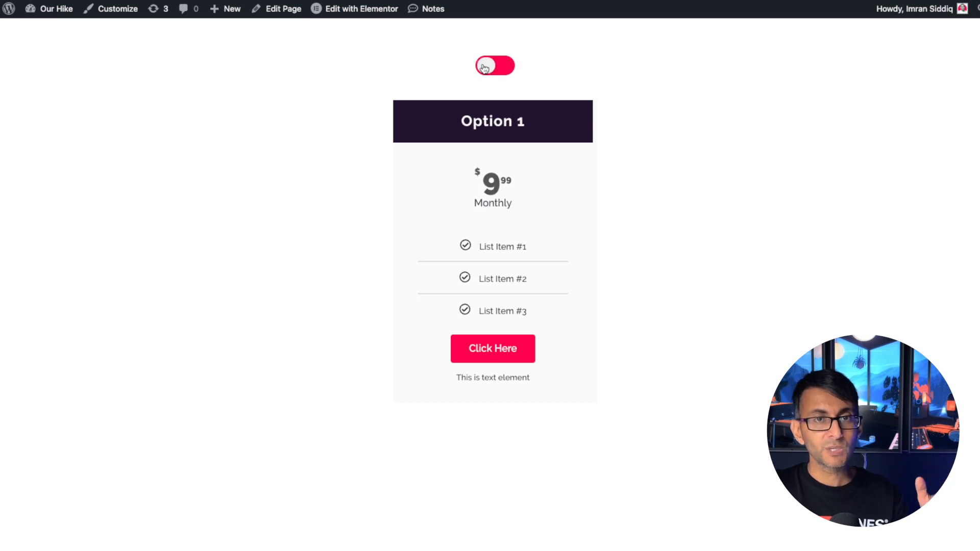
click(495, 65)
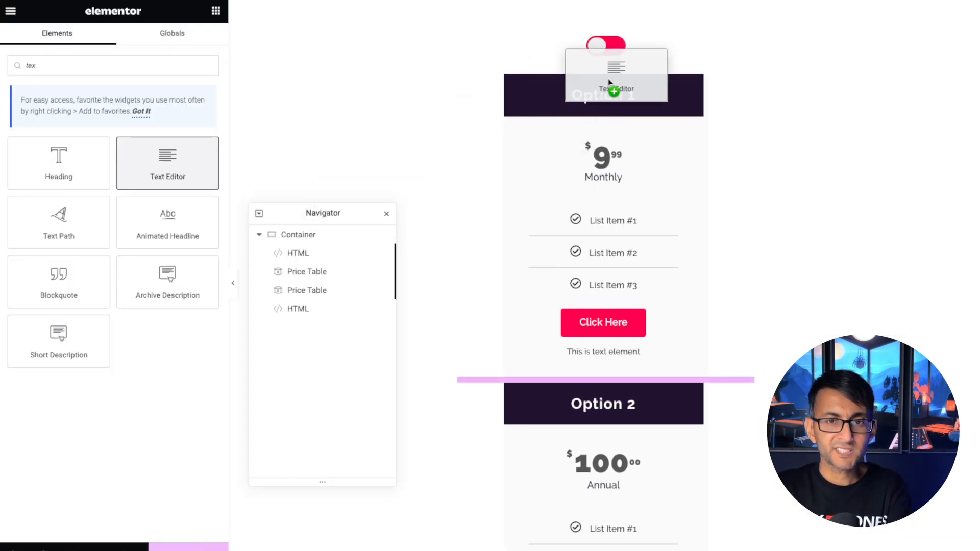
Add a Monthly/Annual text block above the toggle with Raleway typography and a negative bottom margin.
click(615, 74)
text(Monthly Annual)
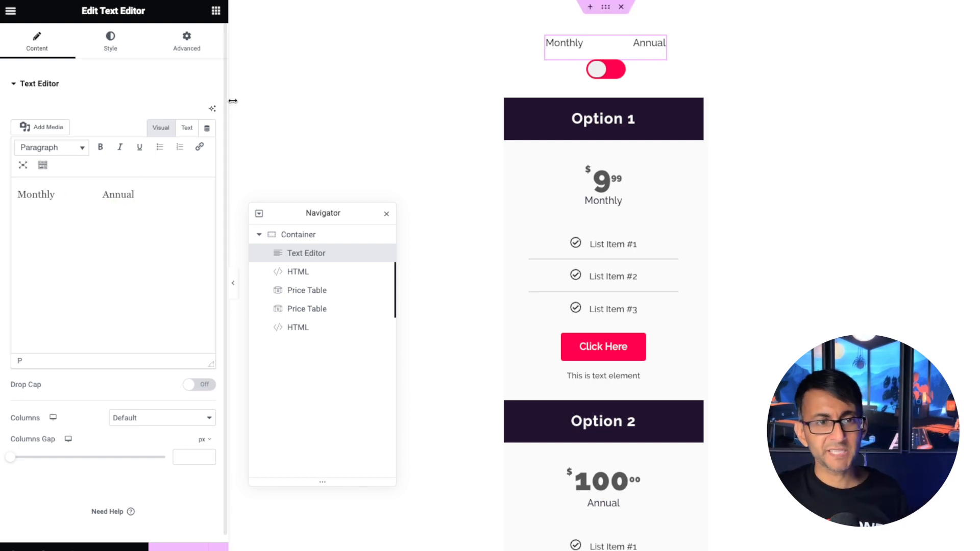
click(110, 41)
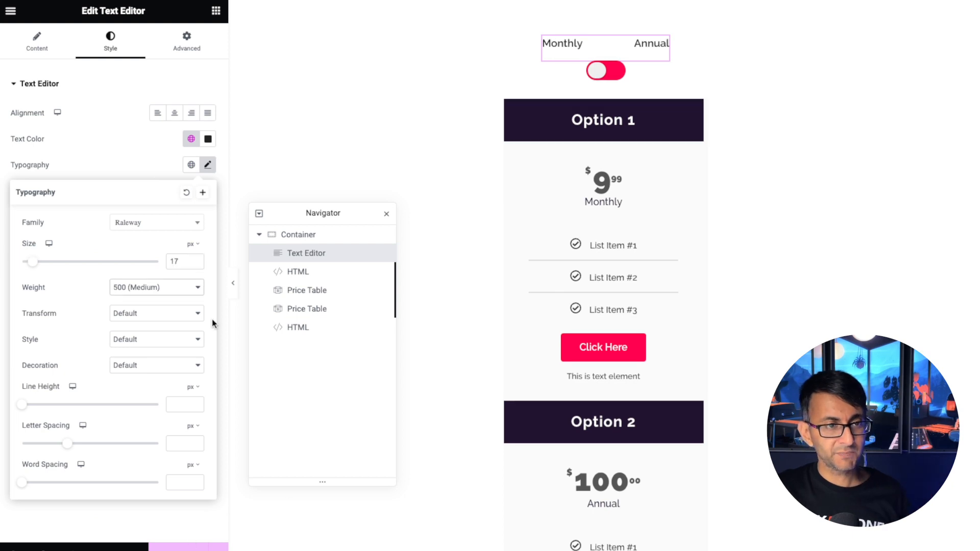
click(186, 41)
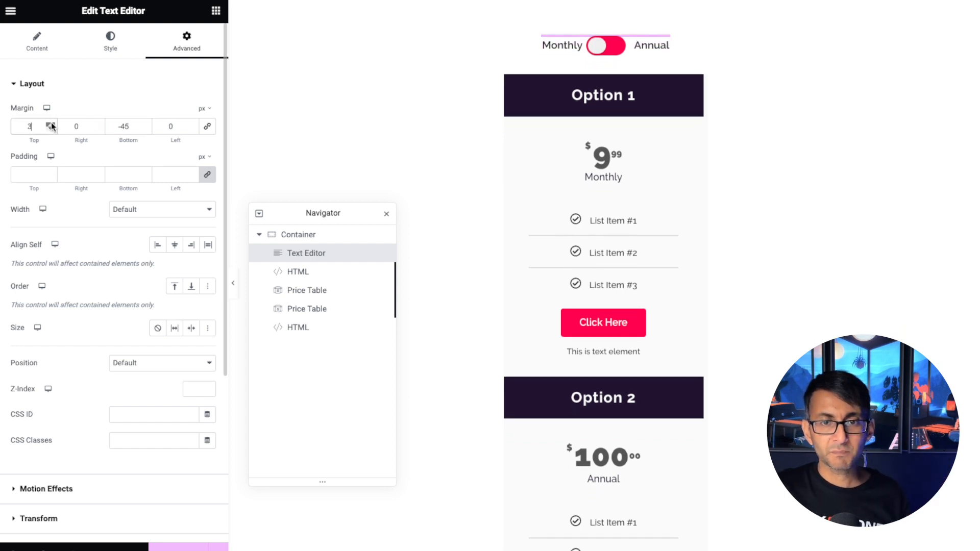
click(37, 41)
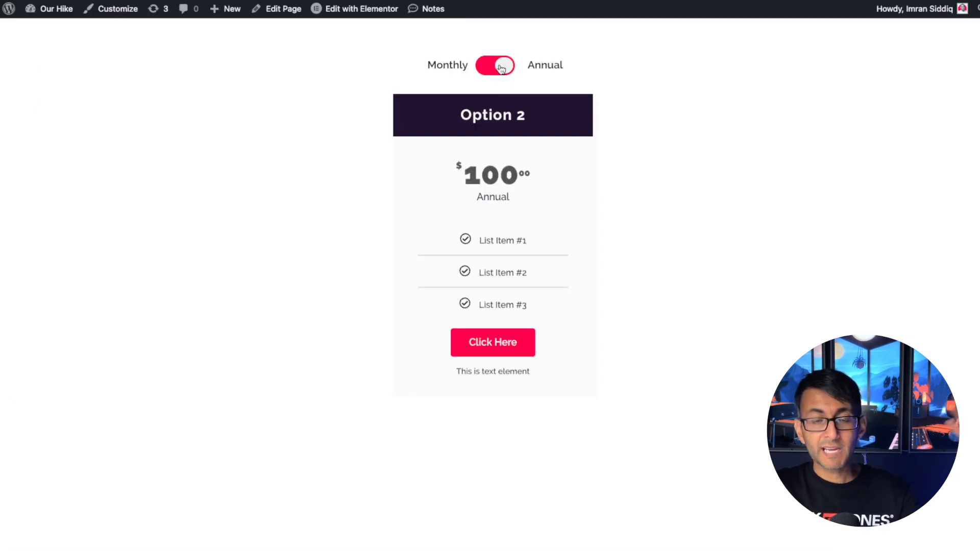
click(495, 65)
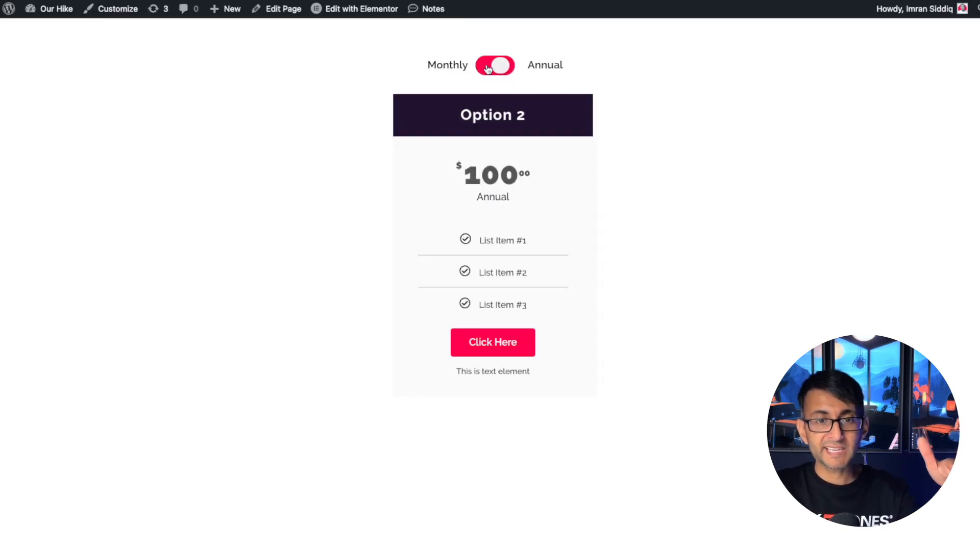
click(495, 66)
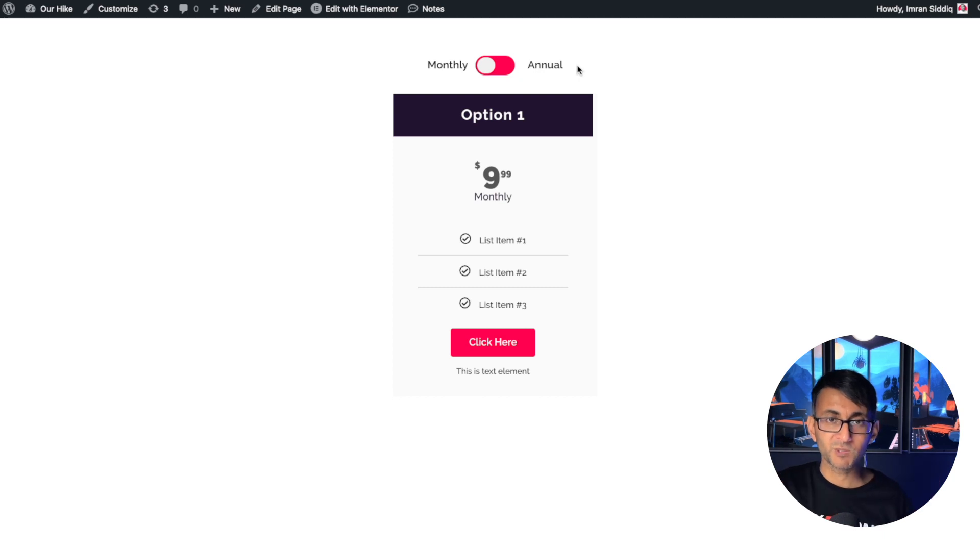
mouse_move(474, 79)
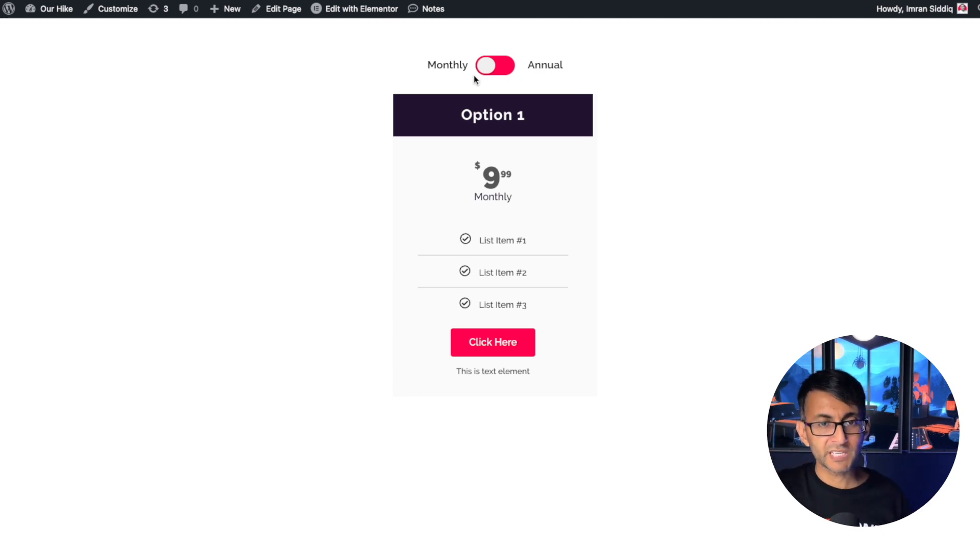
mouse_move(499, 92)
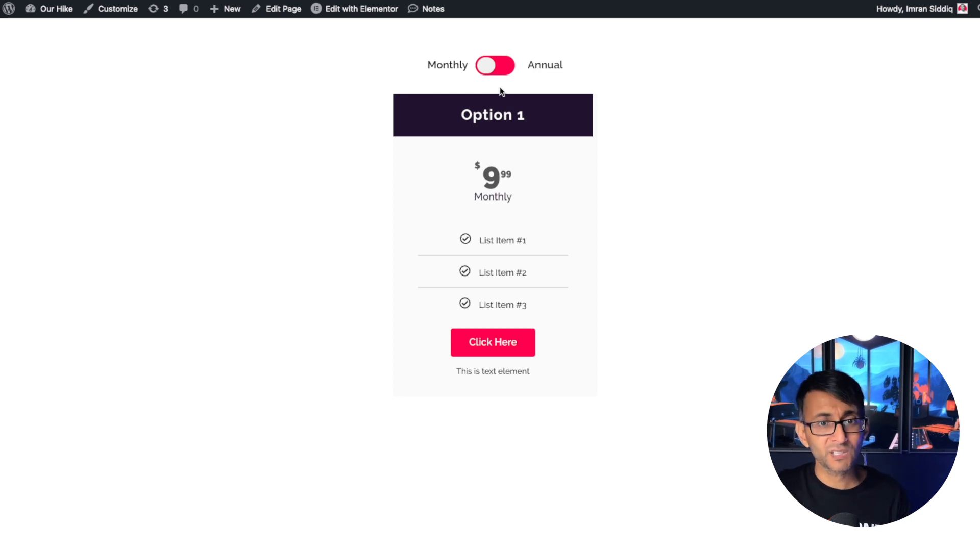
click(495, 66)
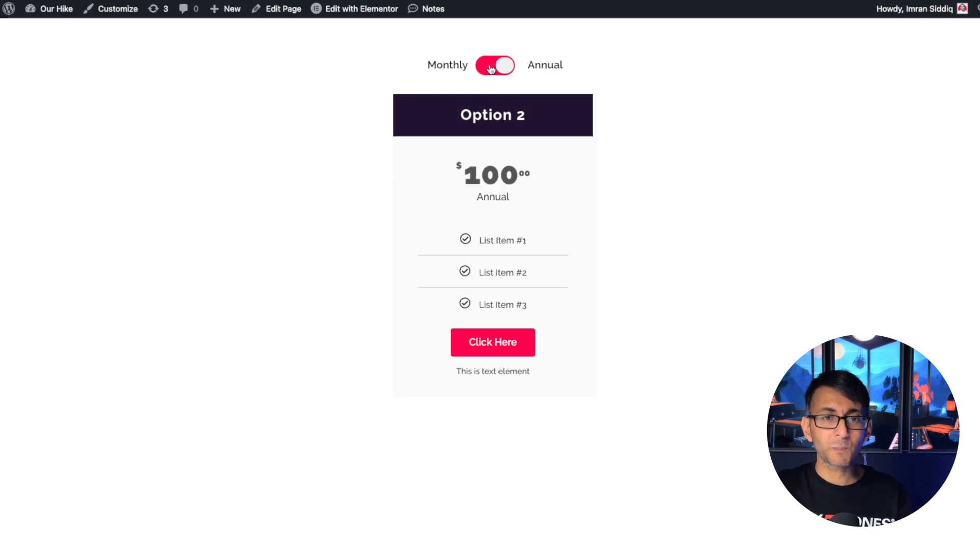
click(496, 64)
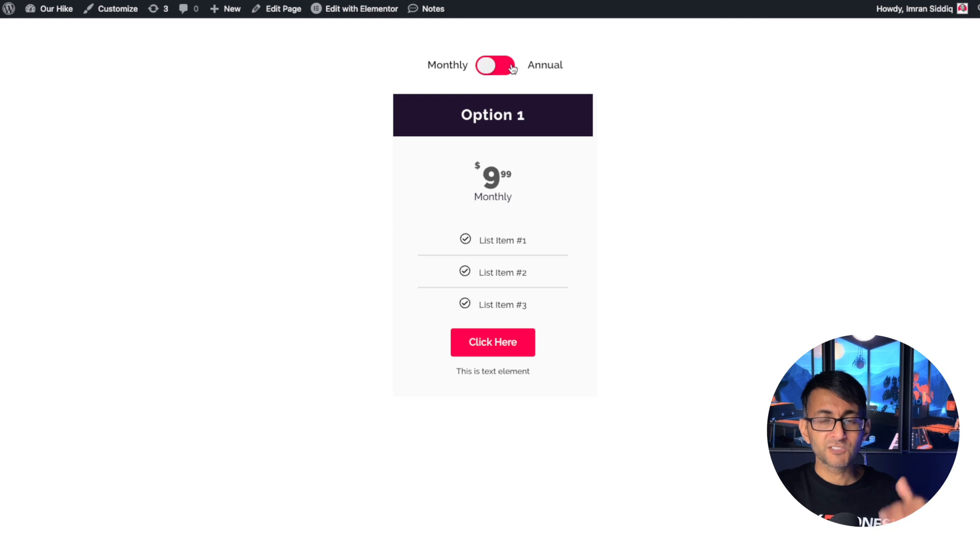
click(496, 66)
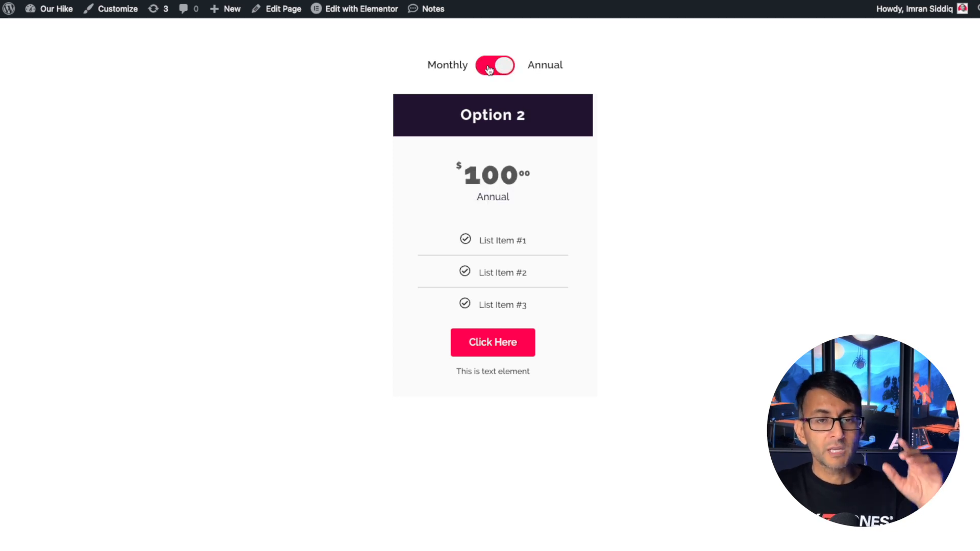
click(495, 65)
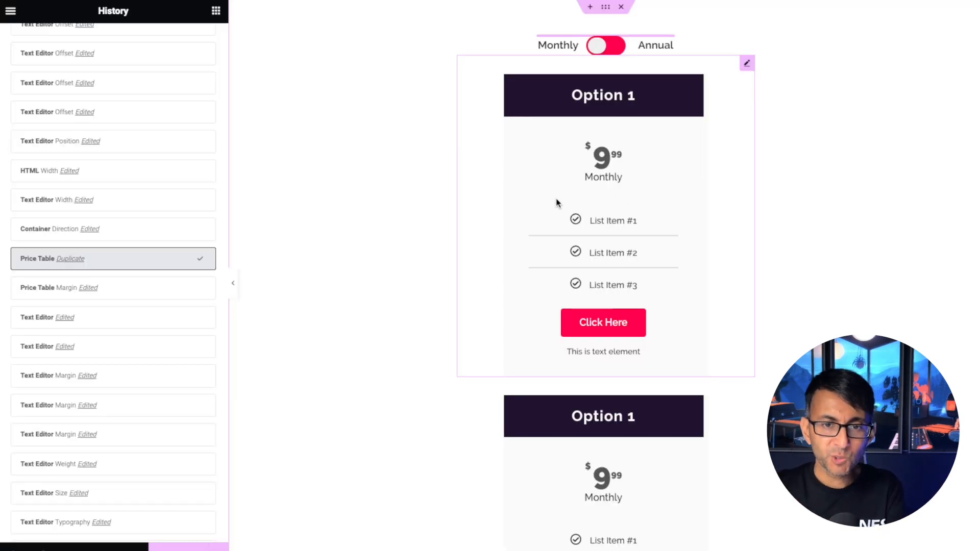
mouse_move(579, 206)
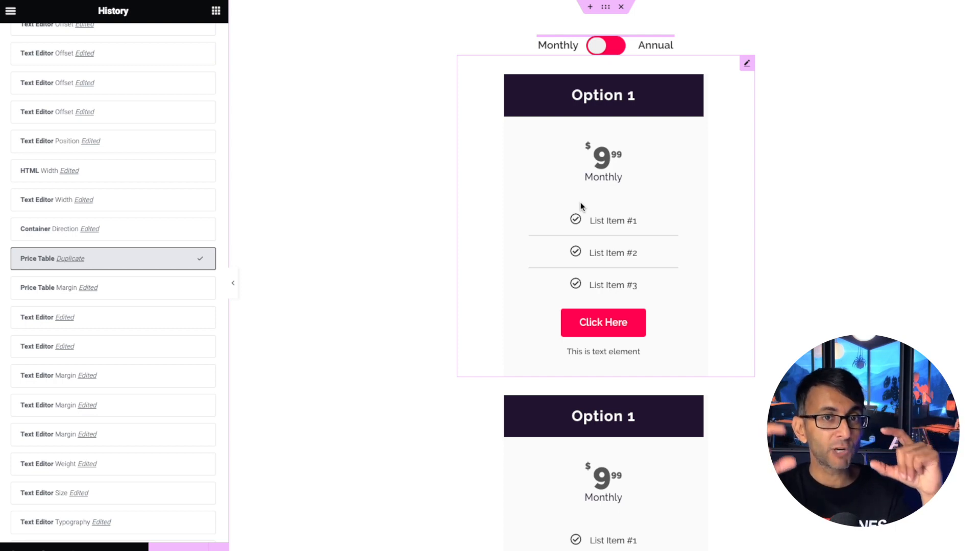
mouse_move(552, 204)
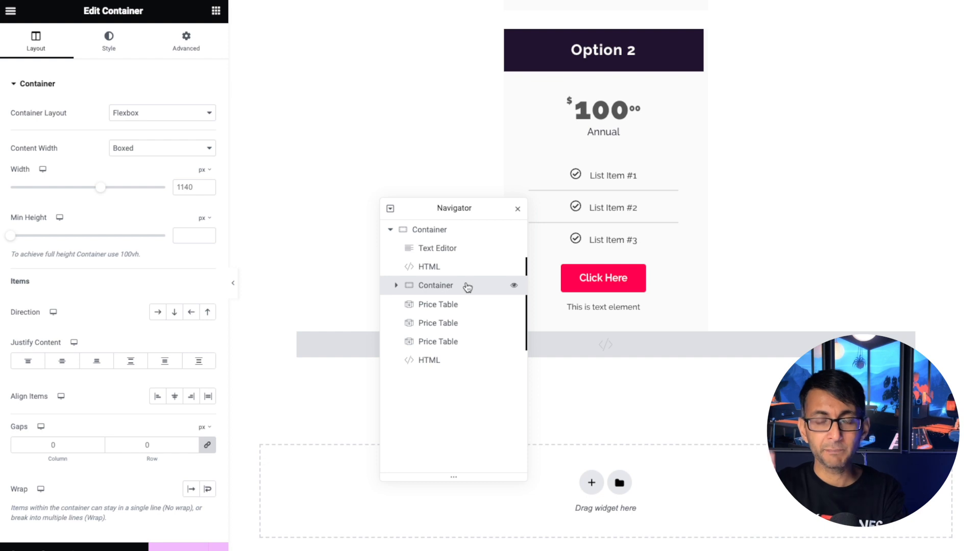
Duplicate the child container from the Navigator and expand its contents.
right_click(435, 285)
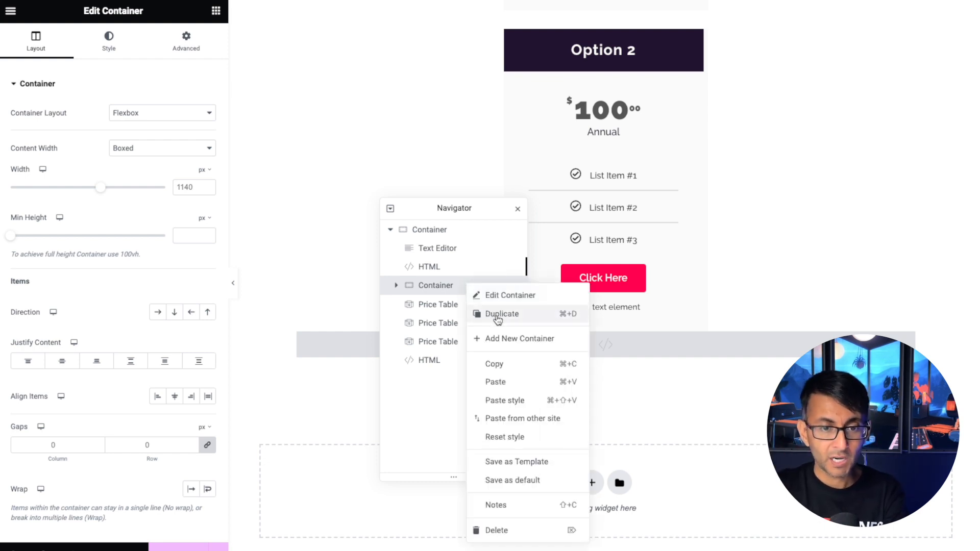
click(502, 313)
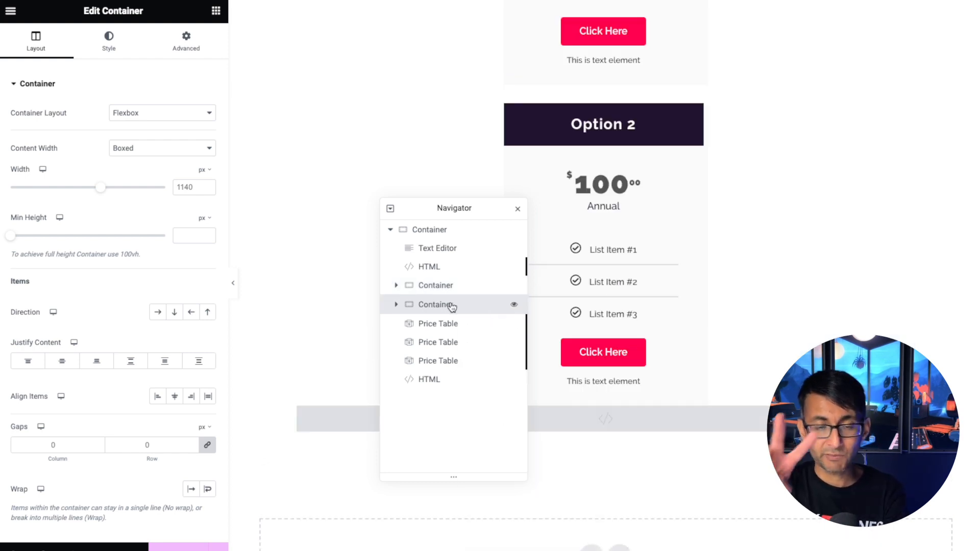
click(396, 284)
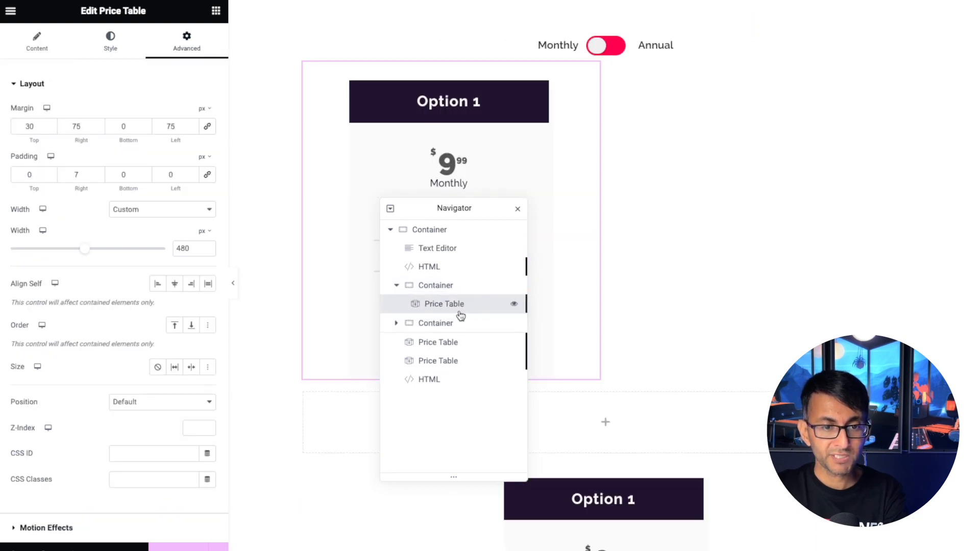
Move the price tables into each container and set the first container's Align Items to Center.
click(438, 323)
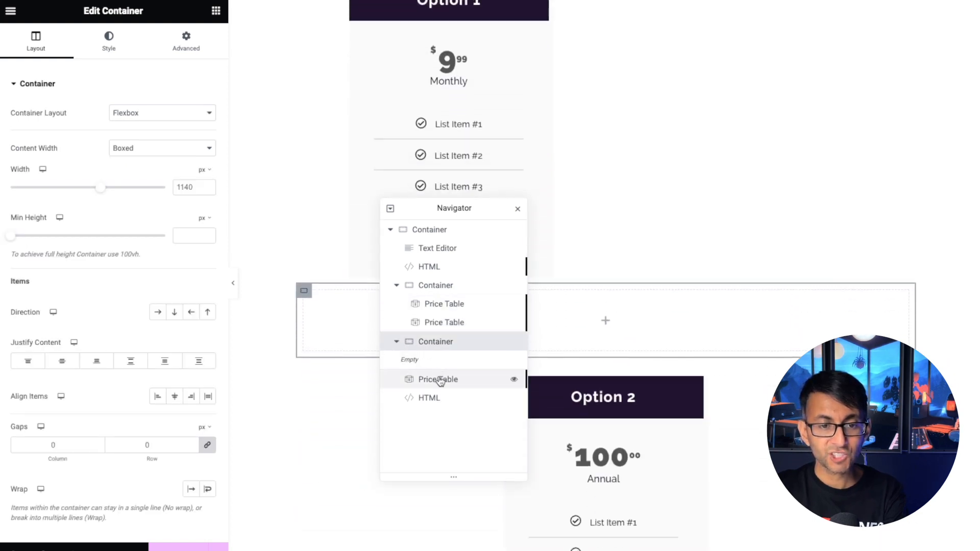
click(438, 378)
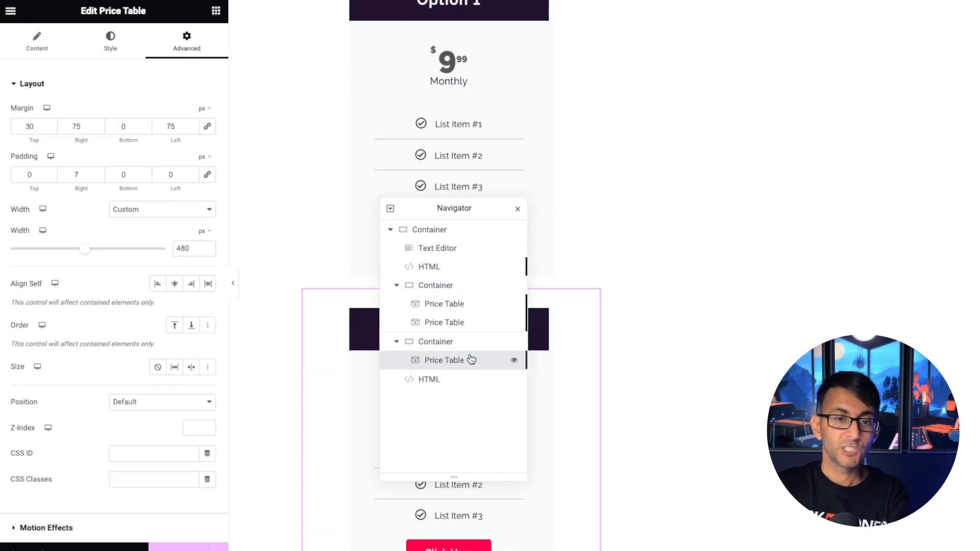
click(436, 285)
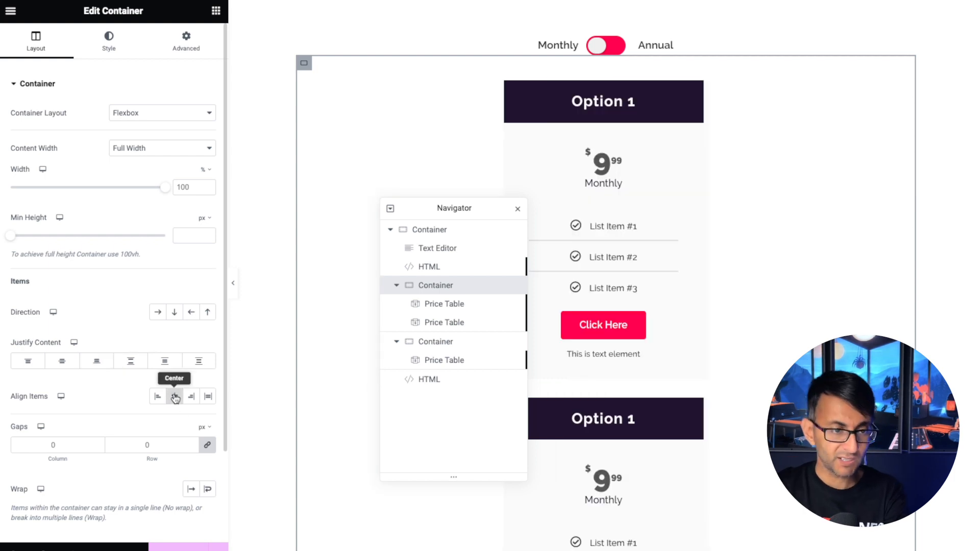
click(158, 312)
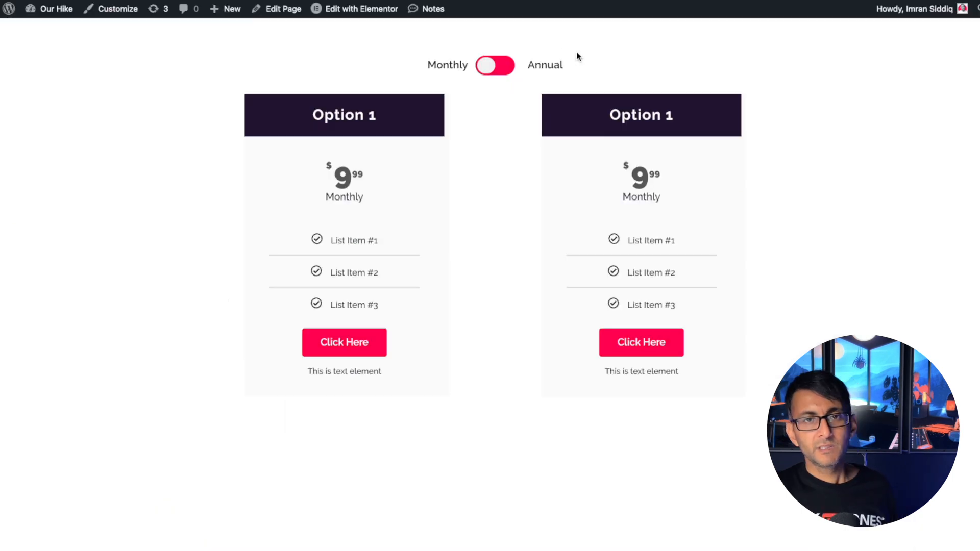
mouse_move(624, 177)
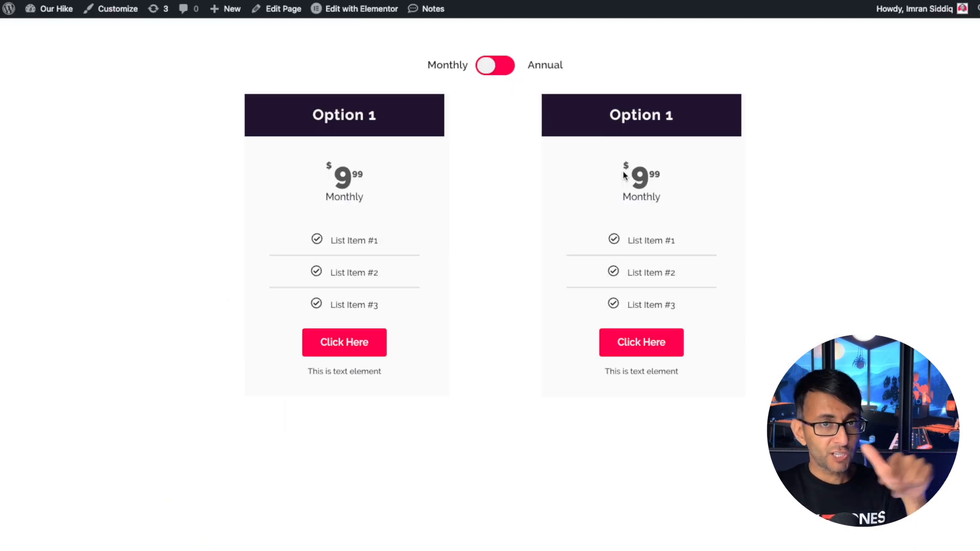
click(496, 65)
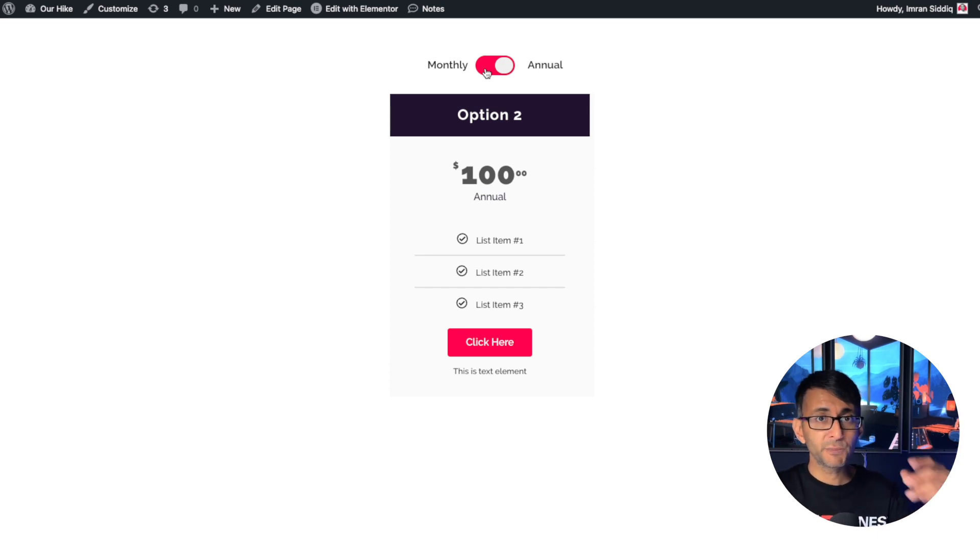
click(496, 65)
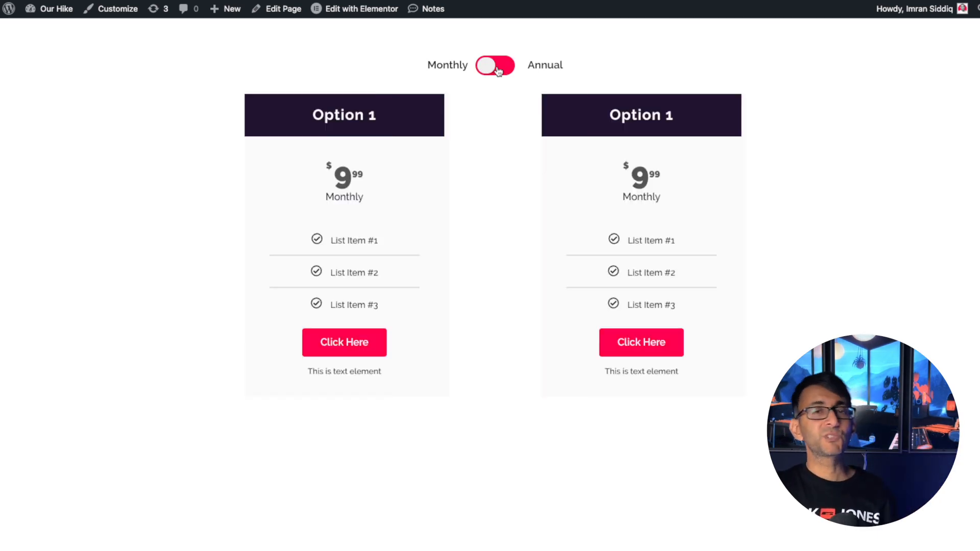